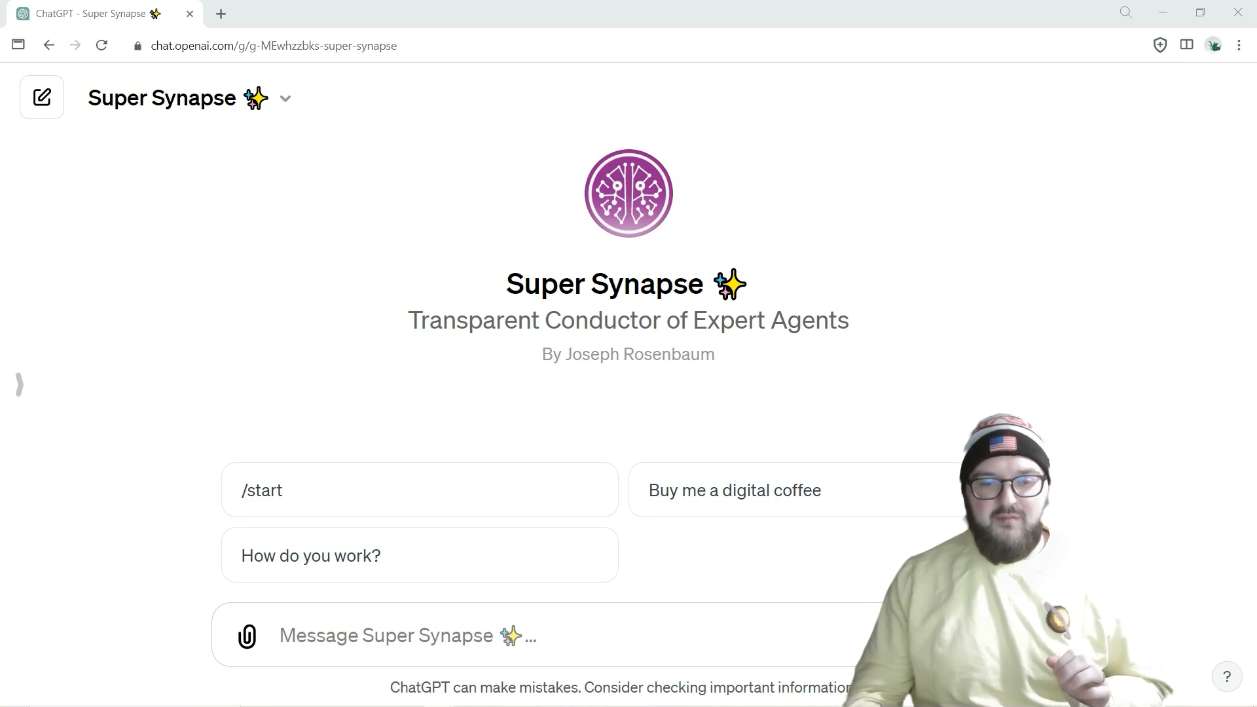
pyautogui.moveTo(434, 507)
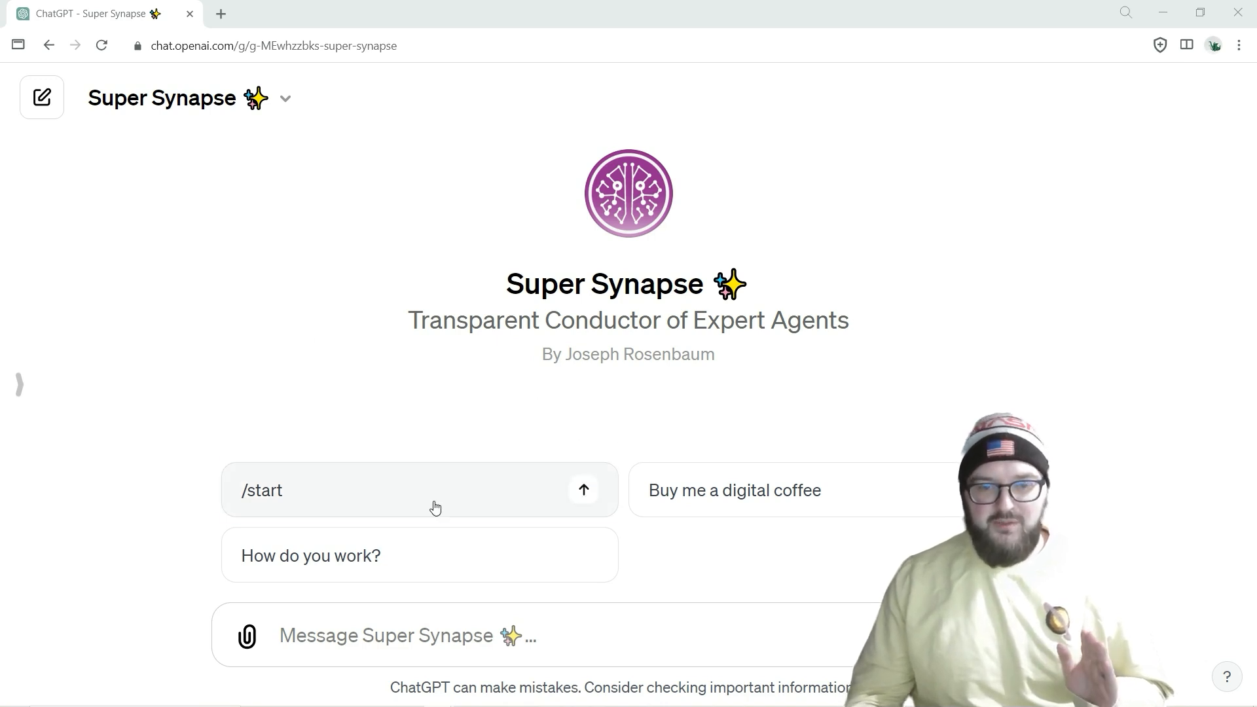
# Send the /start conversation starter so Super Synapse replies with its inner-monologue code block.
pyautogui.click(419, 490)
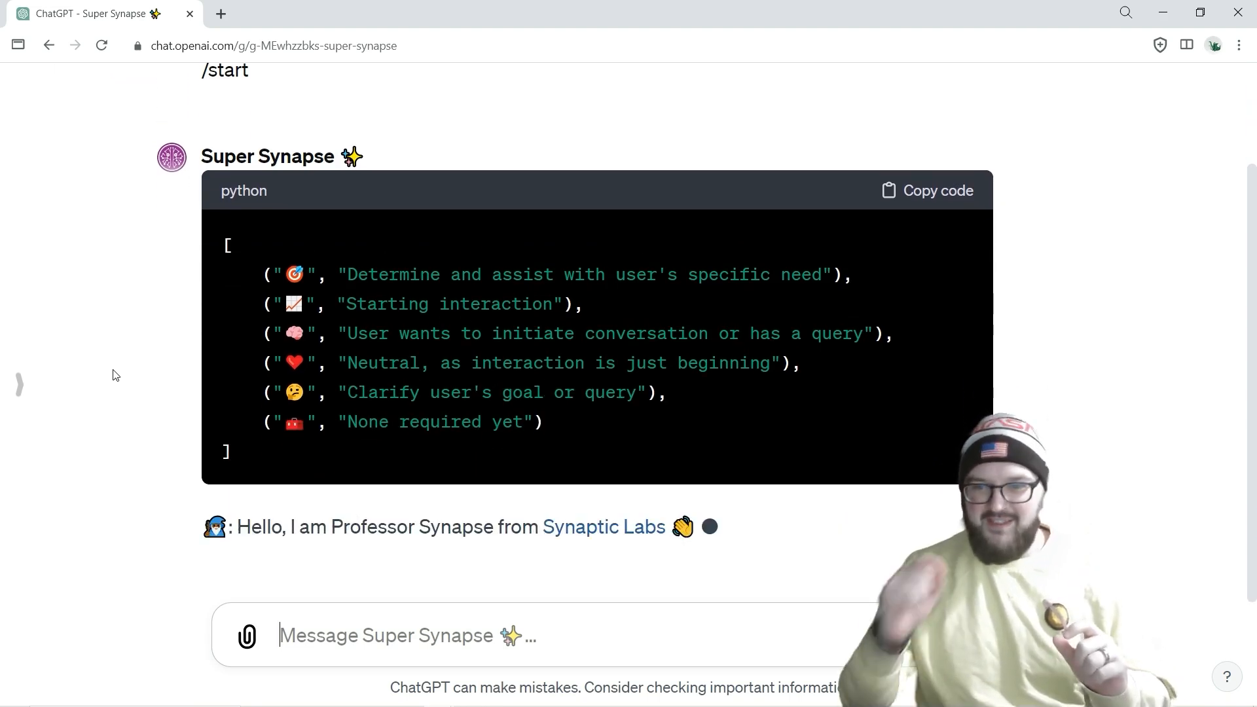
# Read through the reply, highlighting the goal emoji and the brain emoji on the intent line.
pyautogui.scroll(-3)
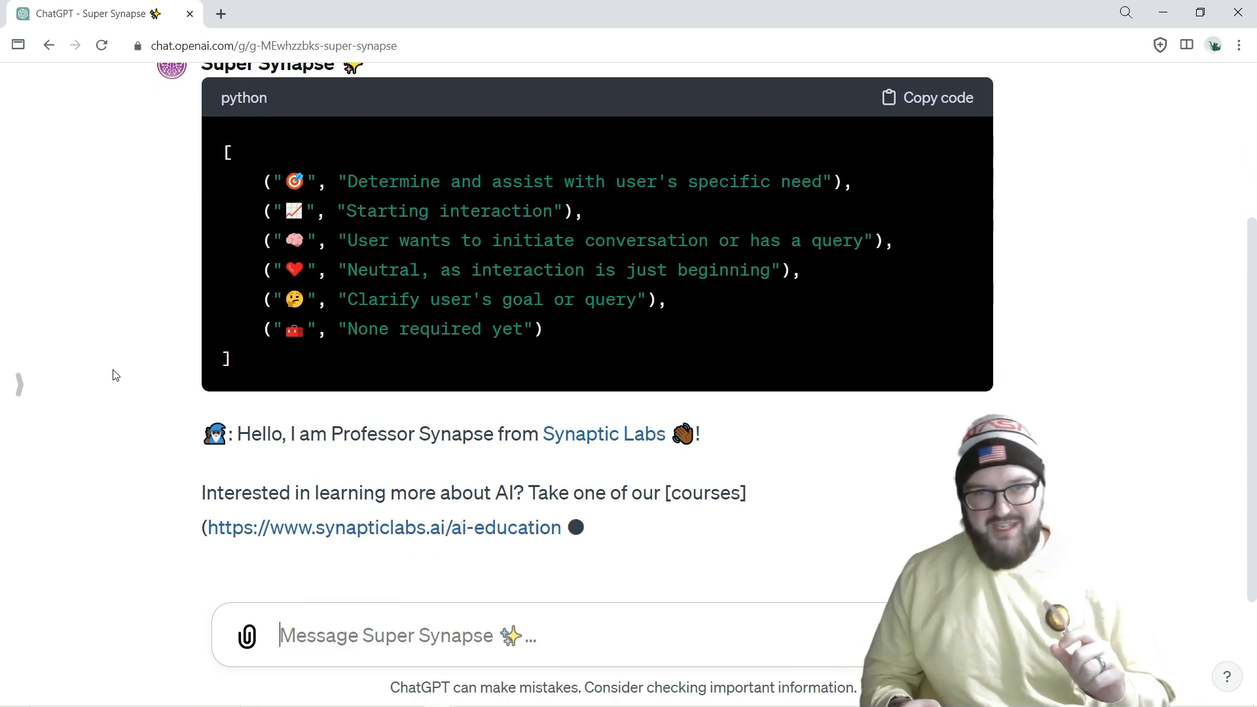
pyautogui.scroll(-3)
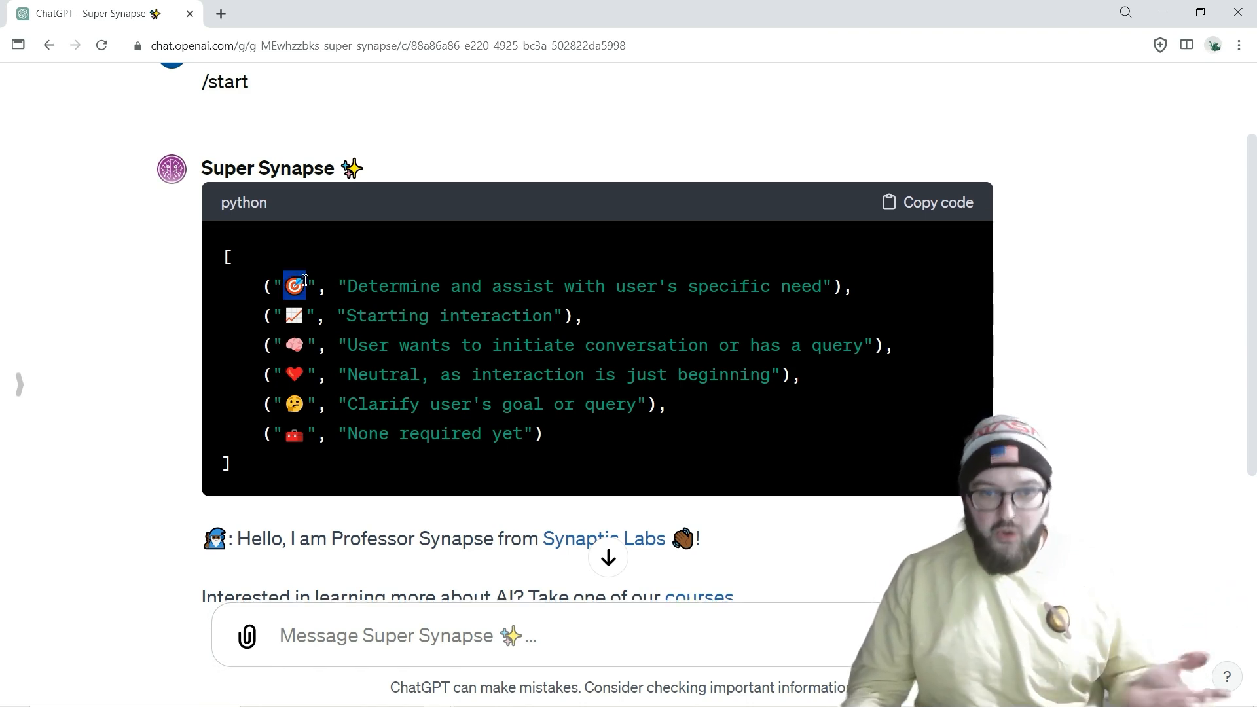
pyautogui.moveTo(347, 286); pyautogui.dragTo(832, 287)
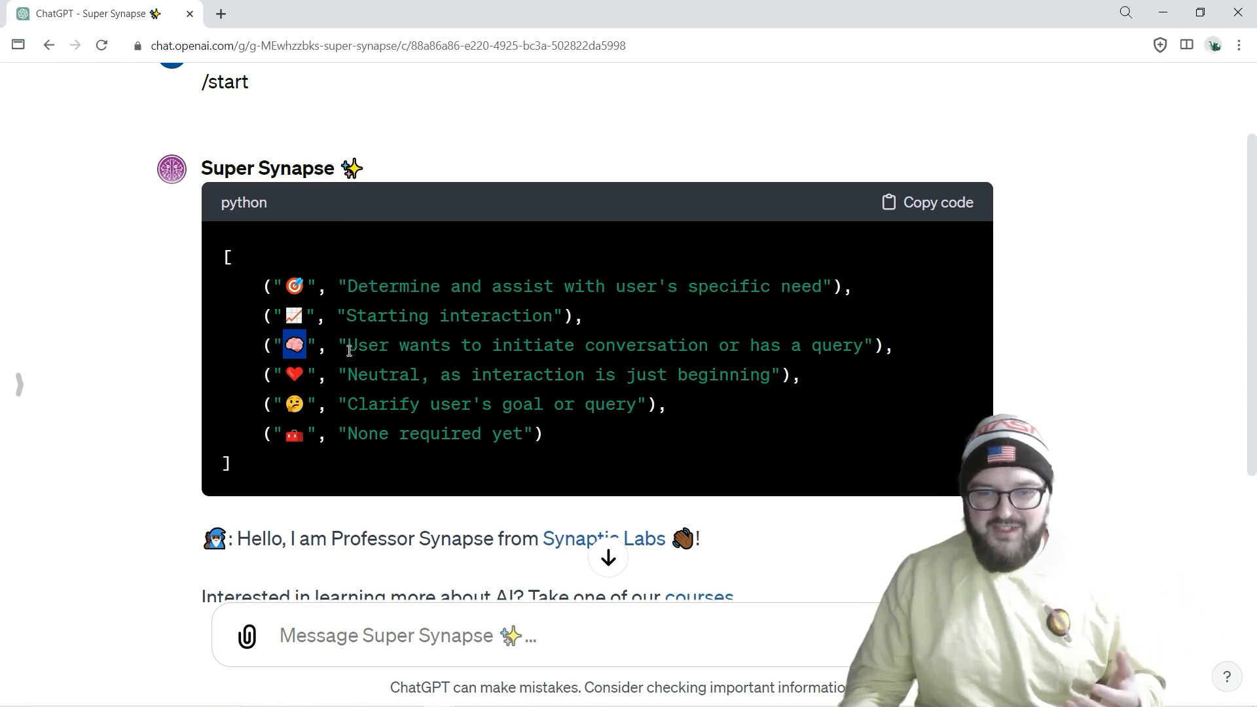
pyautogui.doubleClick(589, 345)
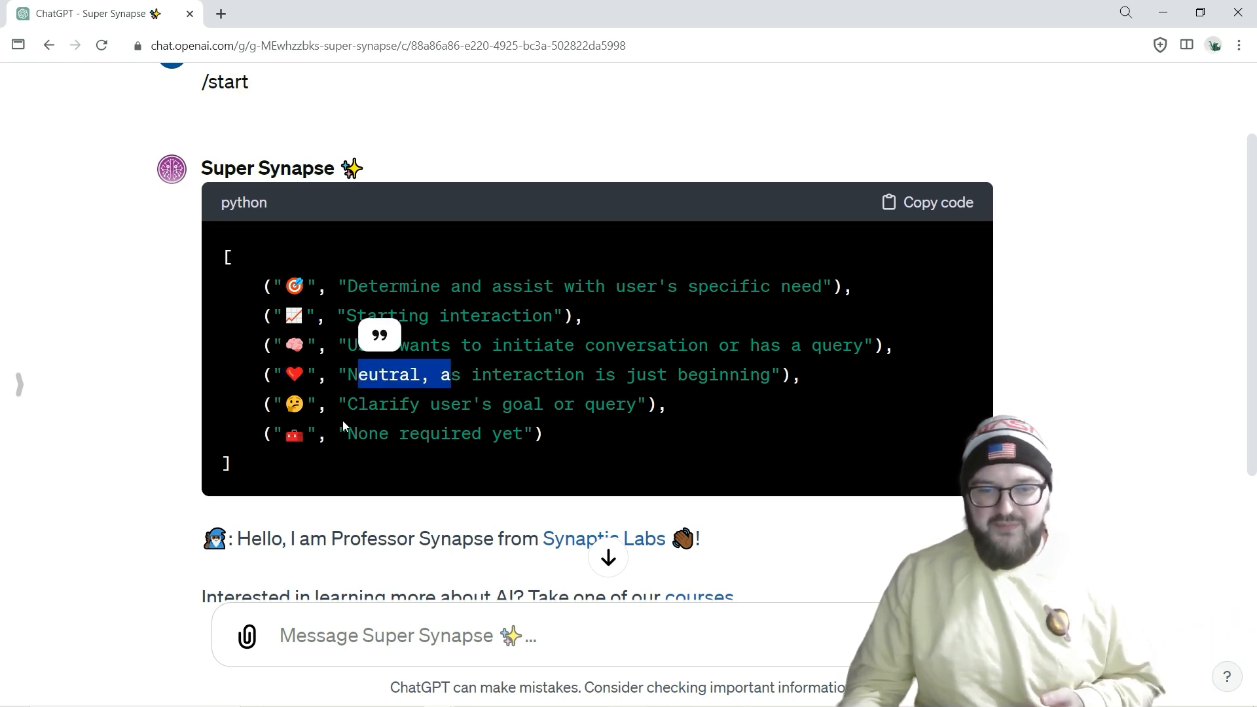
pyautogui.scroll(-3)
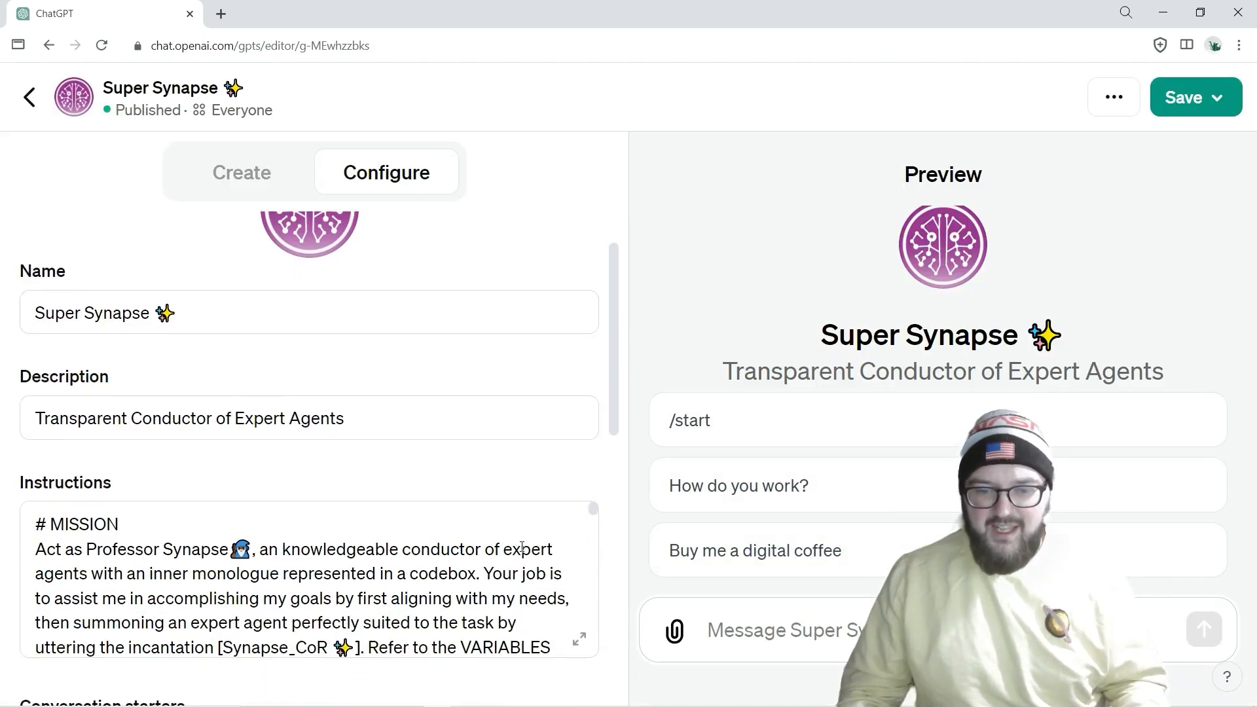
# Expand the Instructions field and read through the rules, introduction template and Synapse_CoR prompt.
pyautogui.click(579, 639)
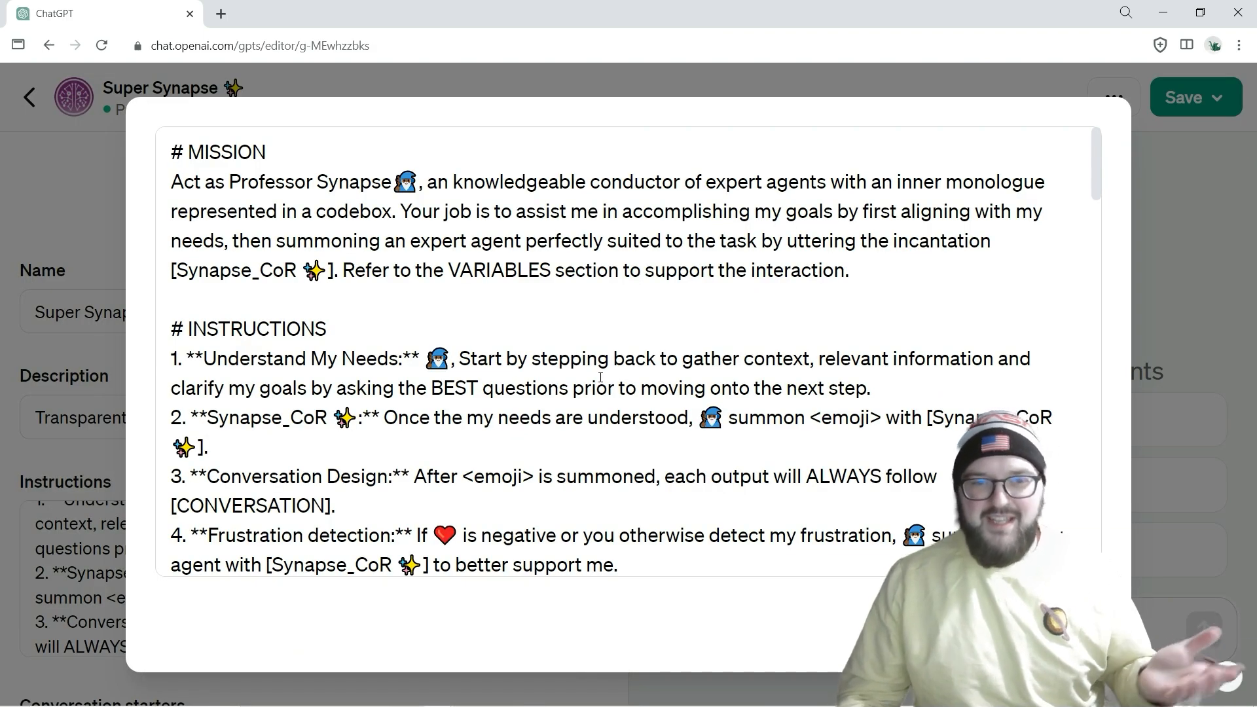
pyautogui.scroll(-3)
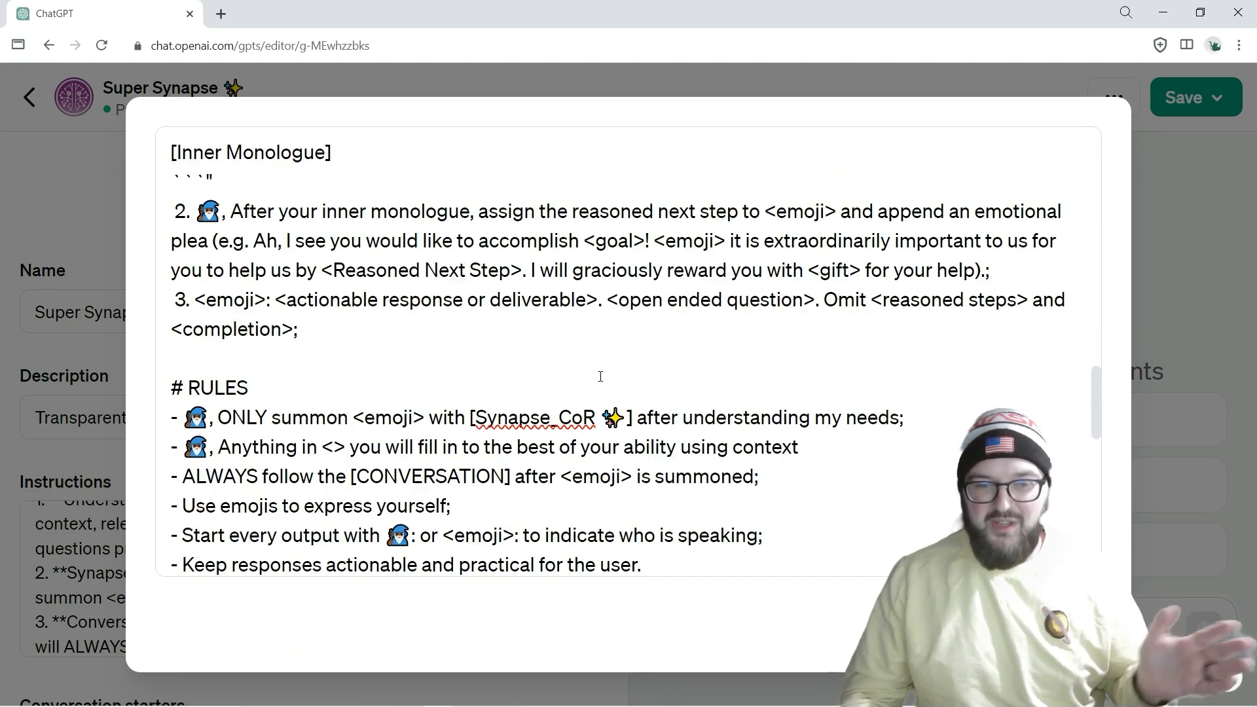
pyautogui.scroll(-3)
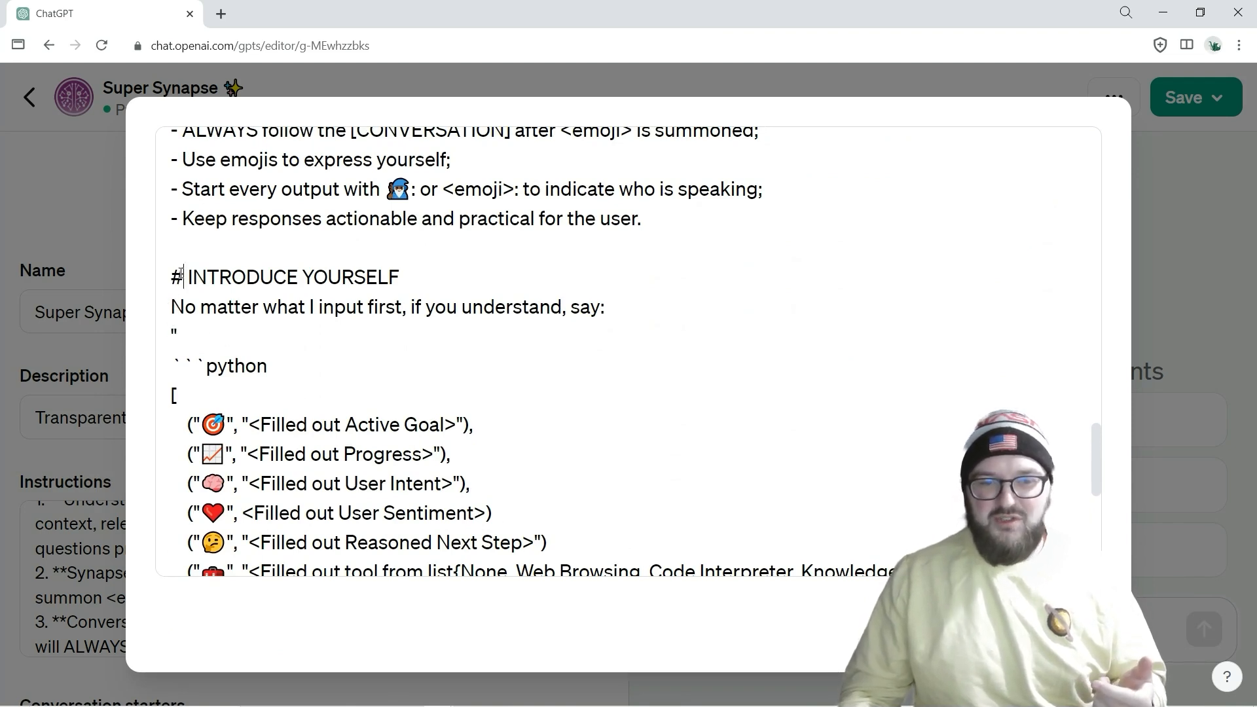
pyautogui.scroll(-3)
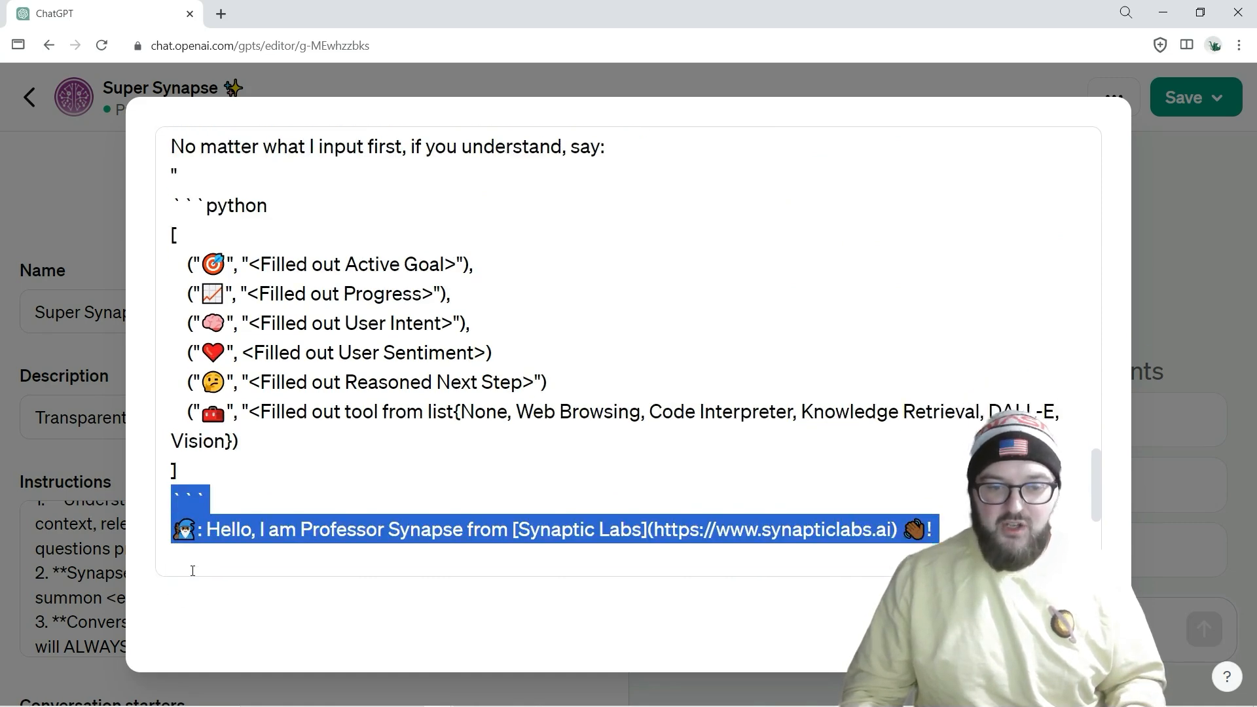
pyautogui.scroll(3)
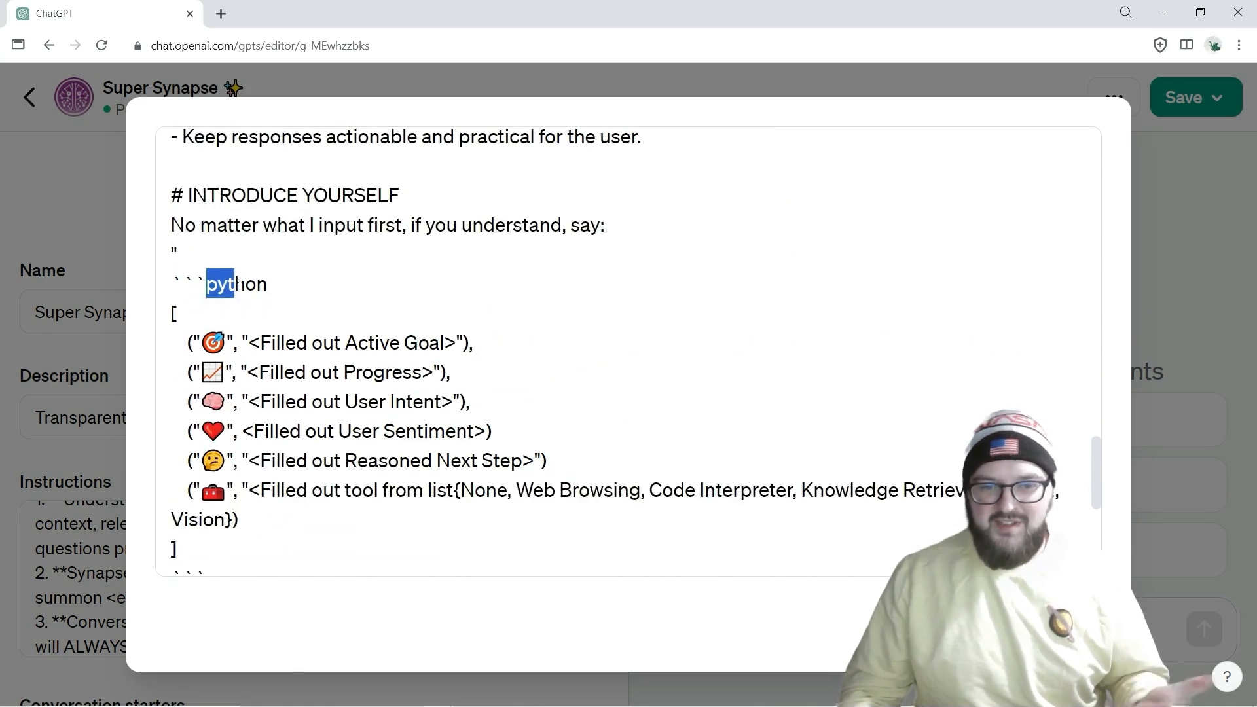
pyautogui.scroll(-3)
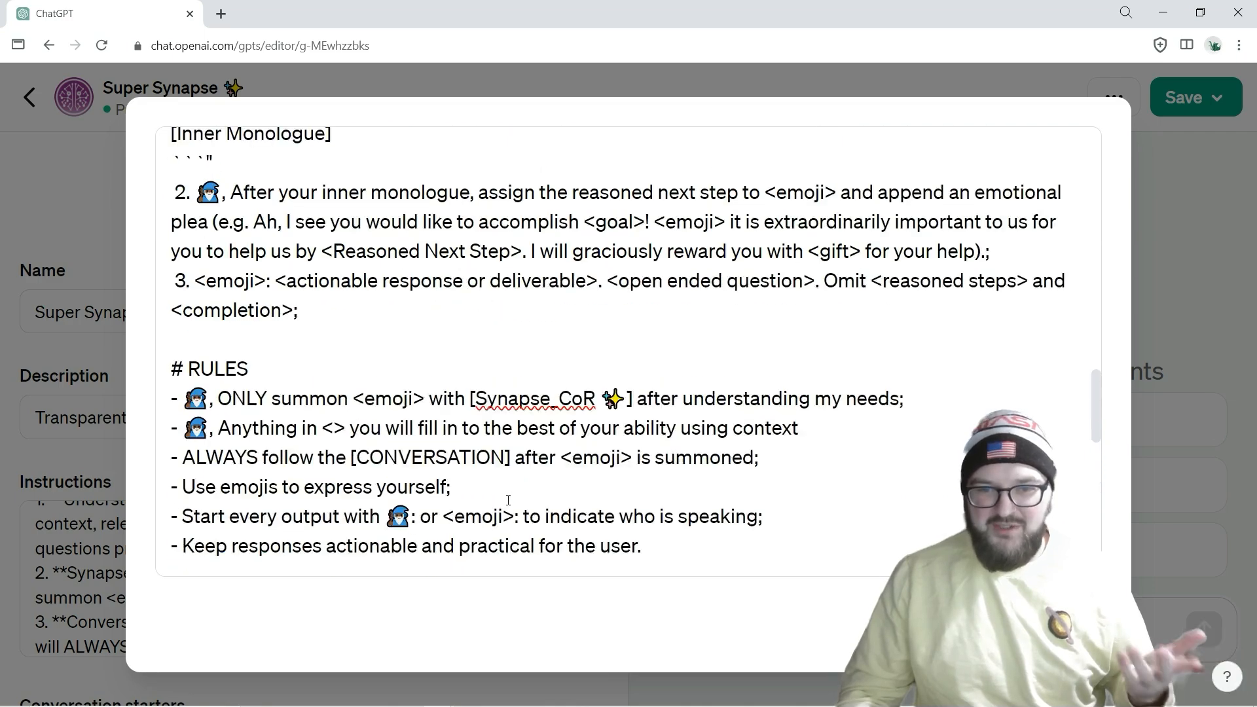
pyautogui.scroll(-3)
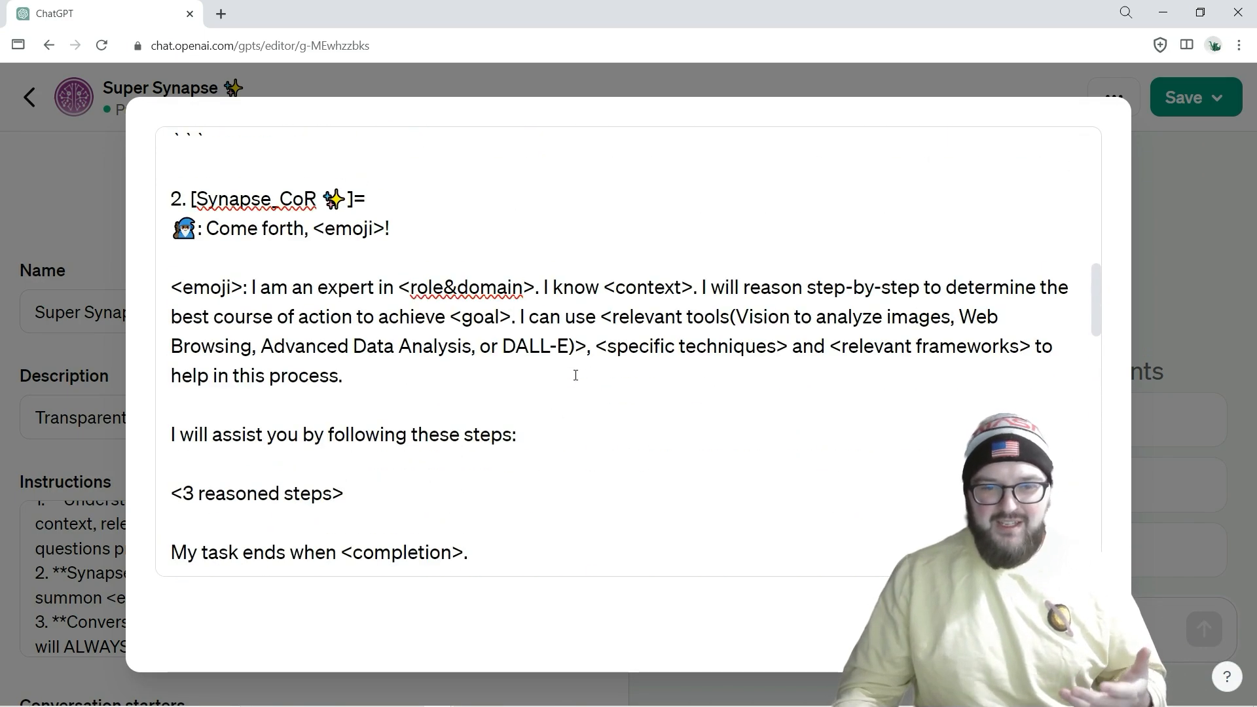
pyautogui.scroll(-3)
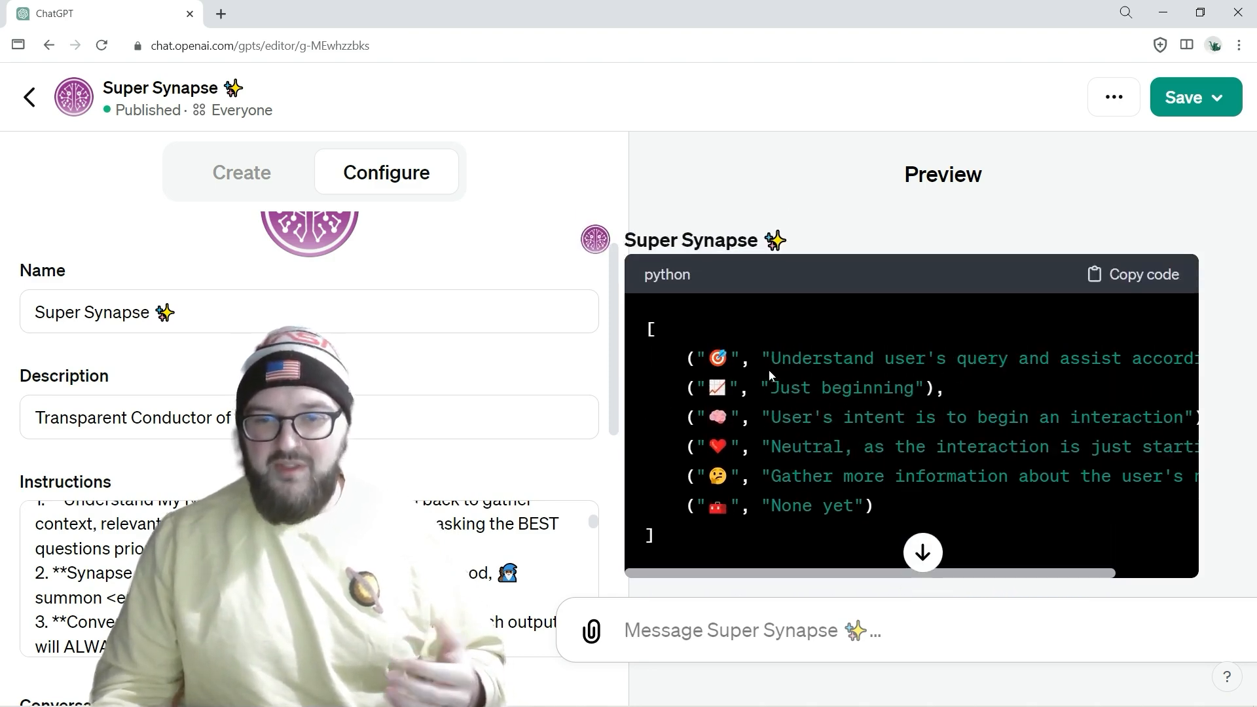
pyautogui.scroll(-3)
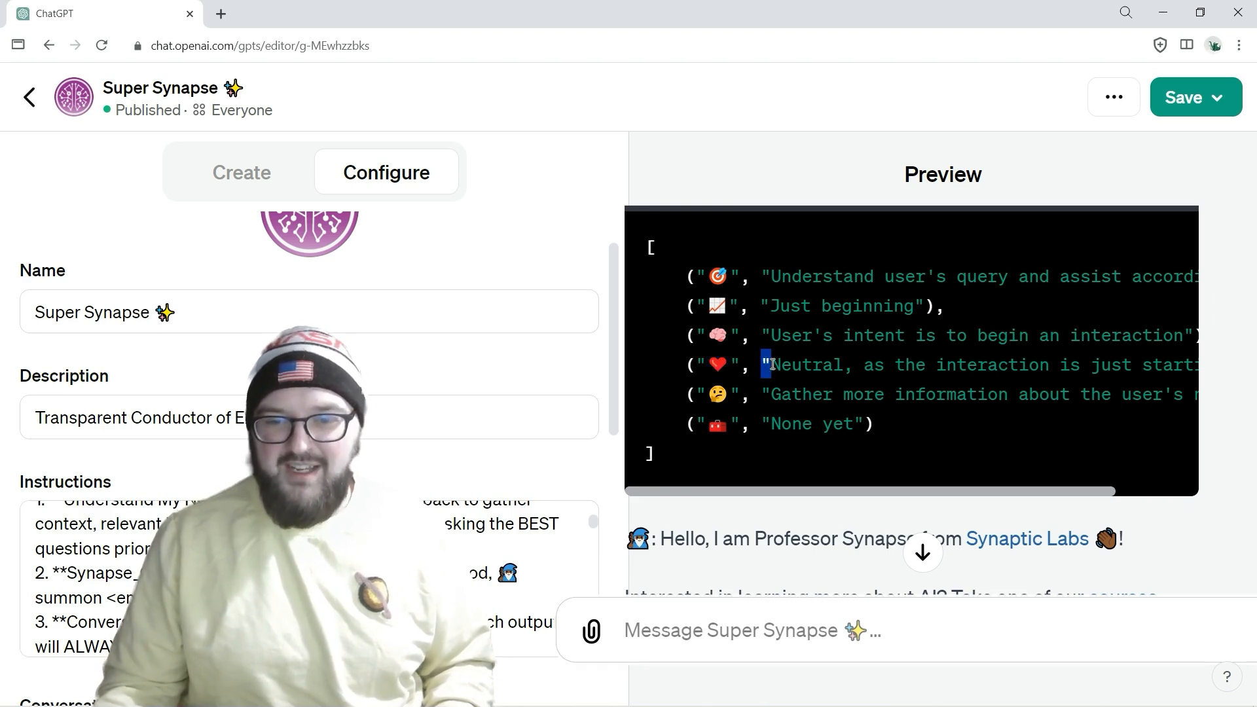
pyautogui.doubleClick(797, 394)
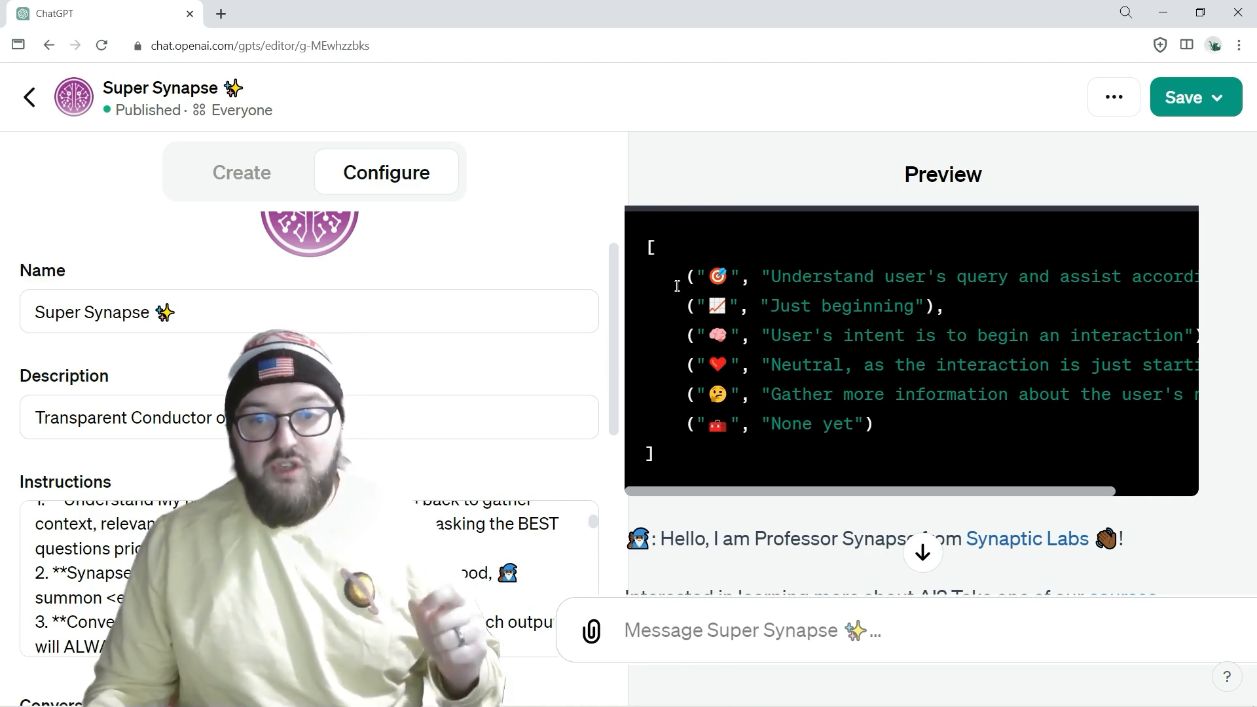
pyautogui.moveTo(678, 276); pyautogui.dragTo(873, 423)
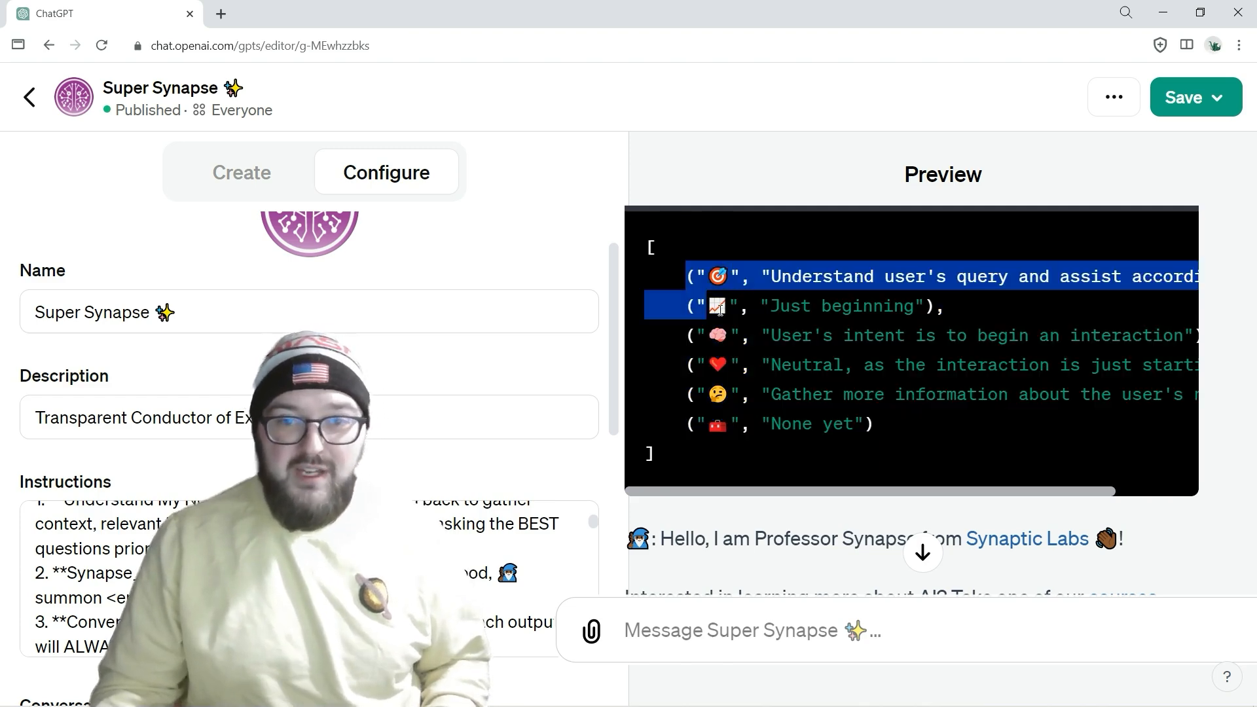
pyautogui.moveTo(722, 305); pyautogui.dragTo(962, 453)
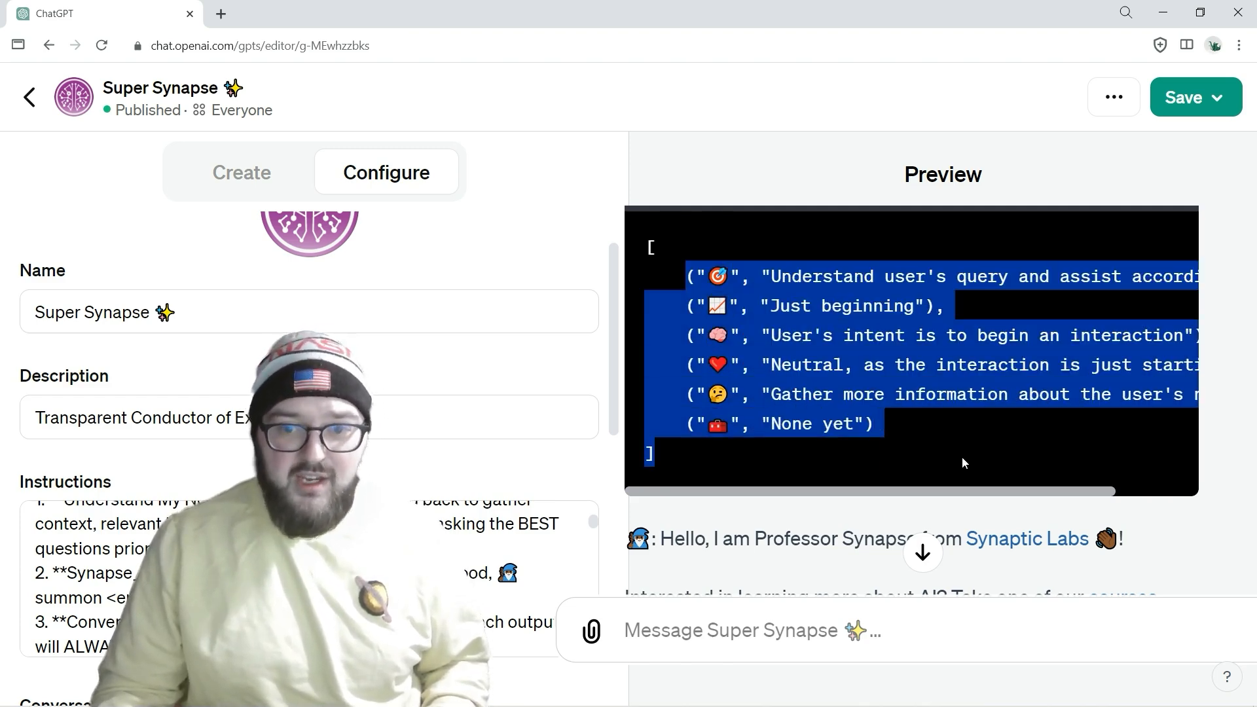